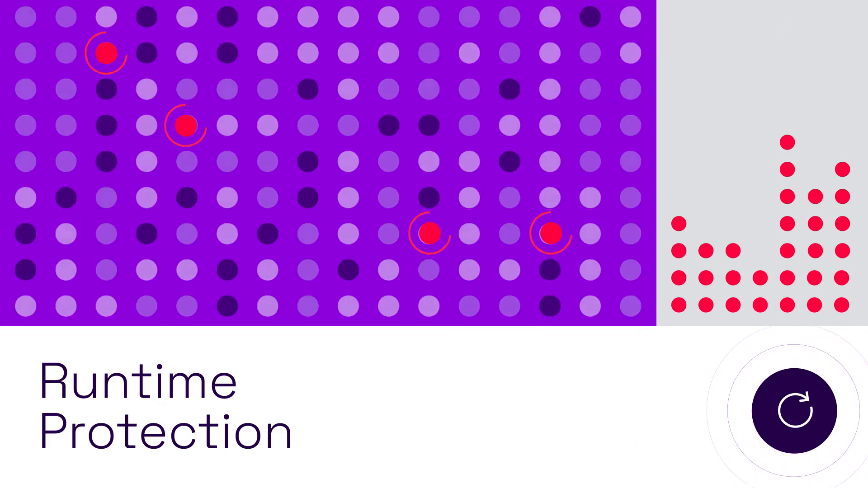
left_click(794, 409)
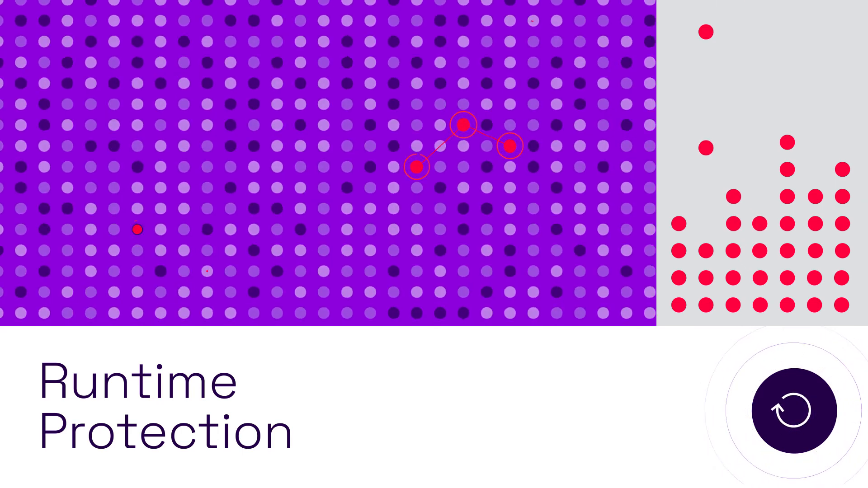